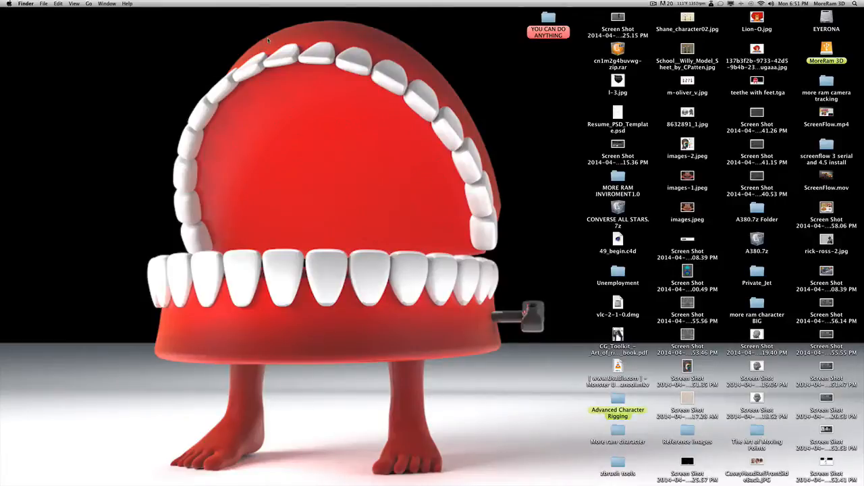
mouse_move(472, 98)
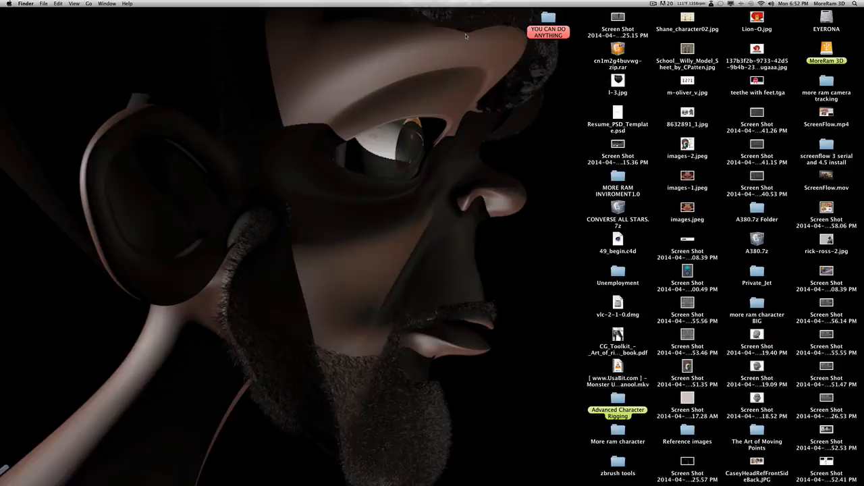
mouse_move(475, 155)
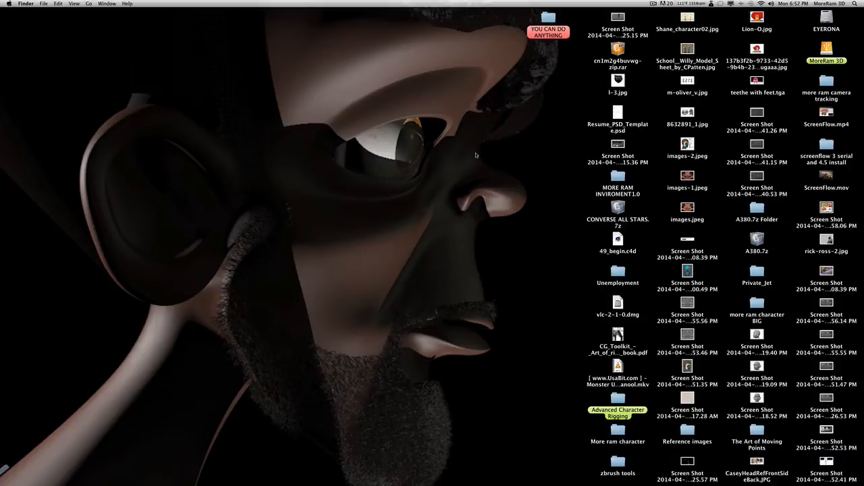
mouse_move(745, 227)
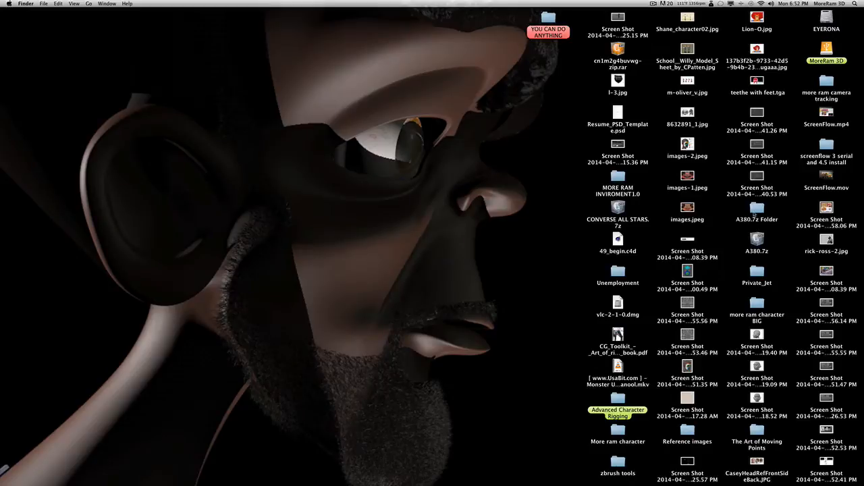
mouse_move(566, 172)
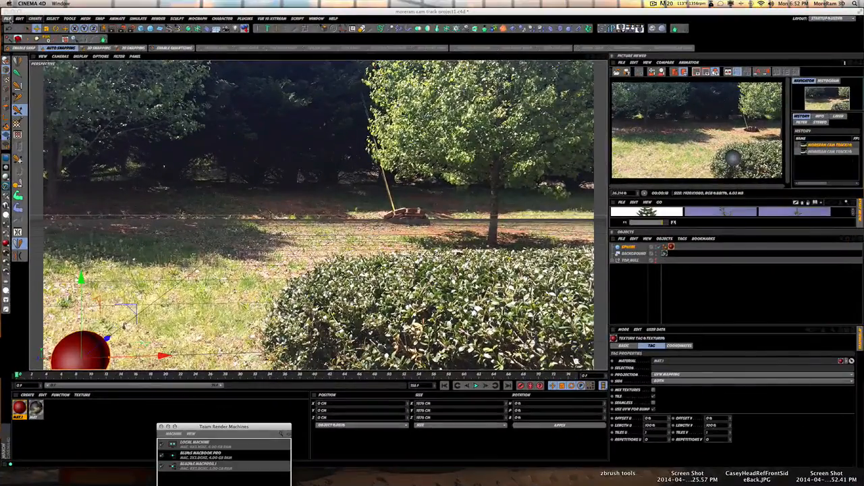
Start a fresh empty scene via File > New in Cinema 4D
click(8, 19)
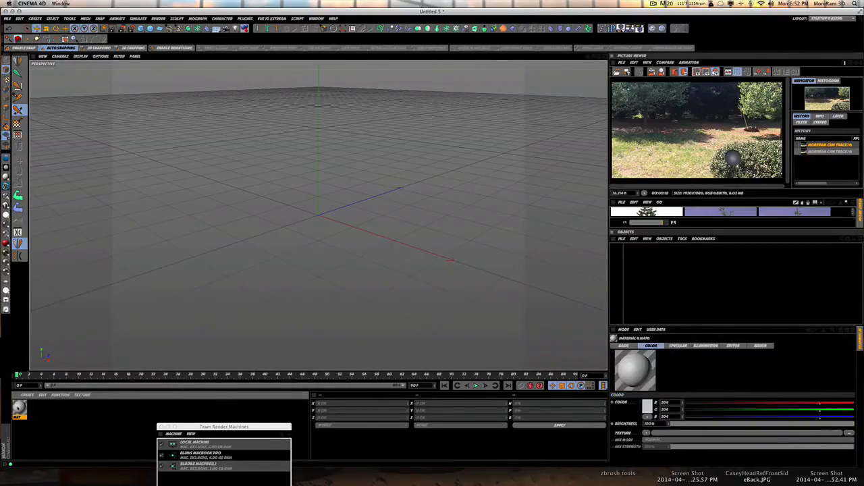
Load IMG_3358.MOV as the material's Color channel texture
double_click(19, 411)
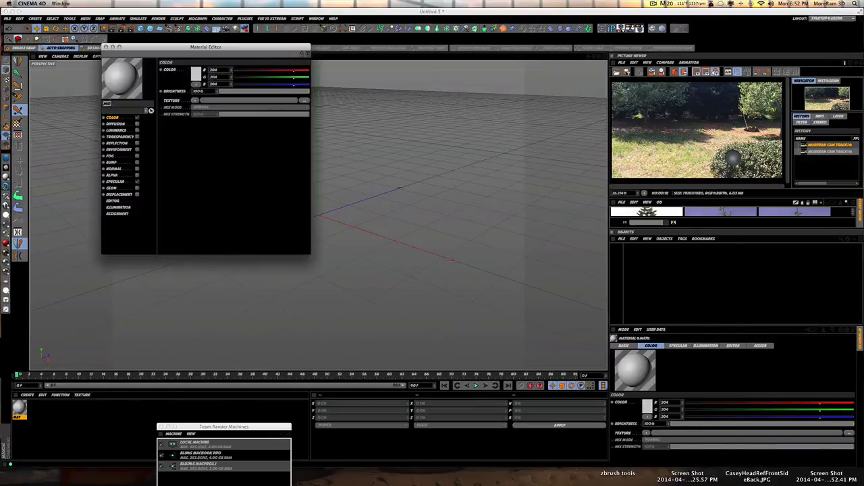
click(196, 100)
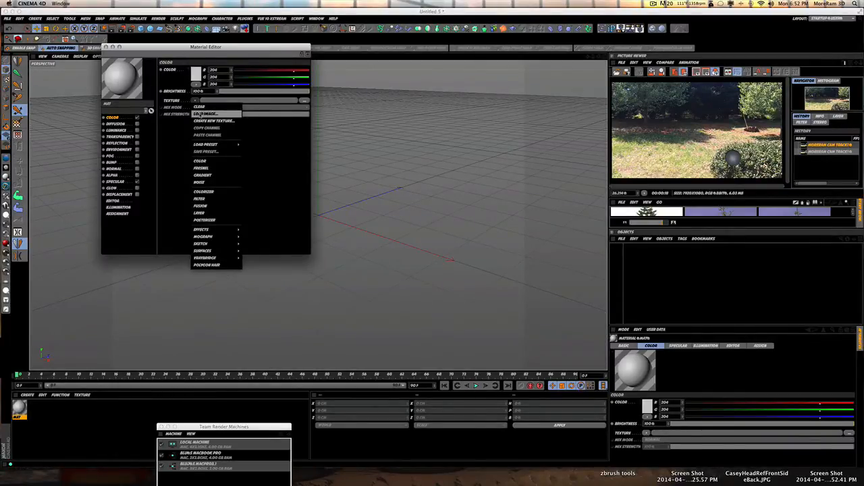
click(213, 121)
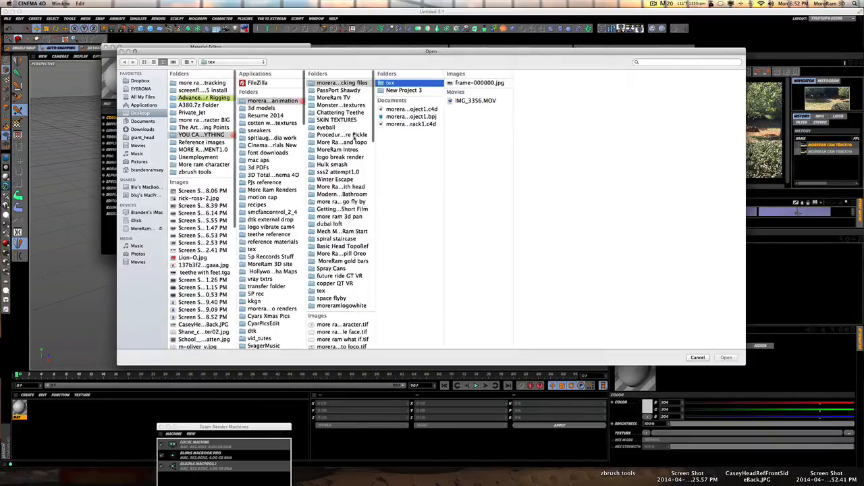
click(476, 100)
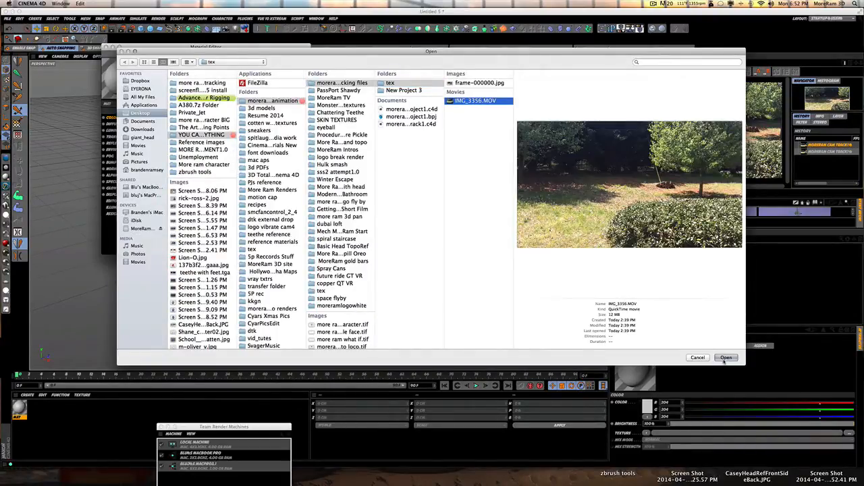
click(726, 357)
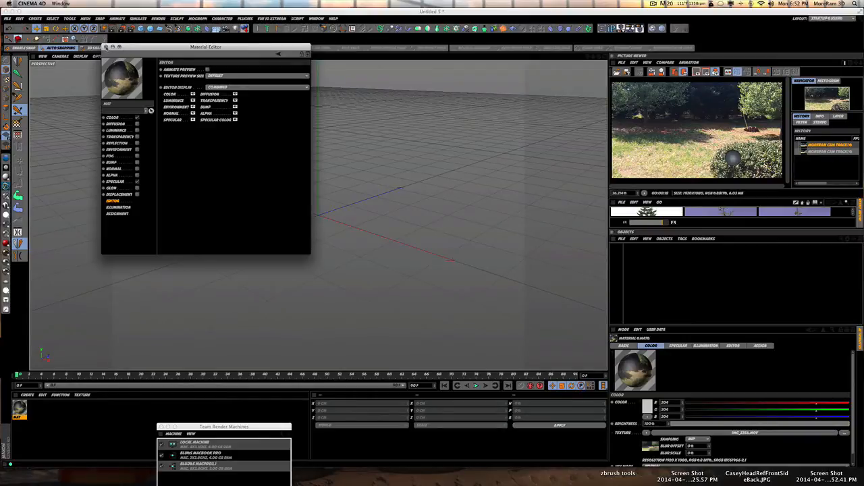
Move the Material Editor aside and add a Background object from the environment palette
drag(205, 46, 259, 439)
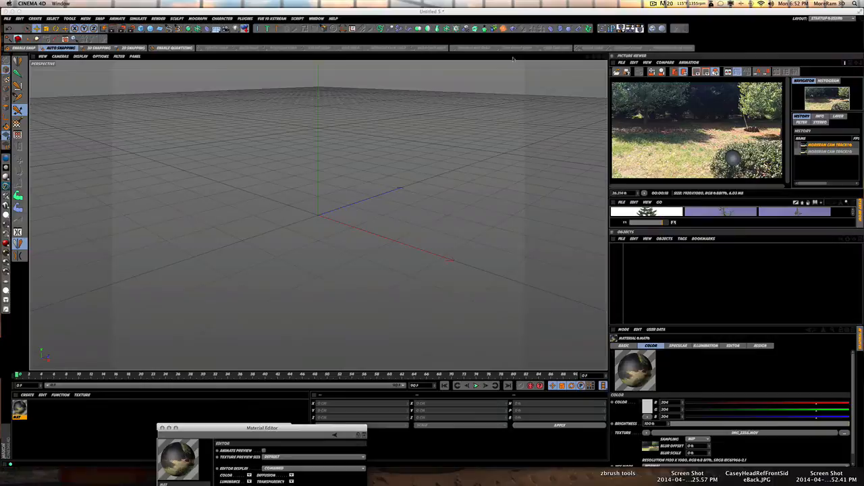
click(227, 29)
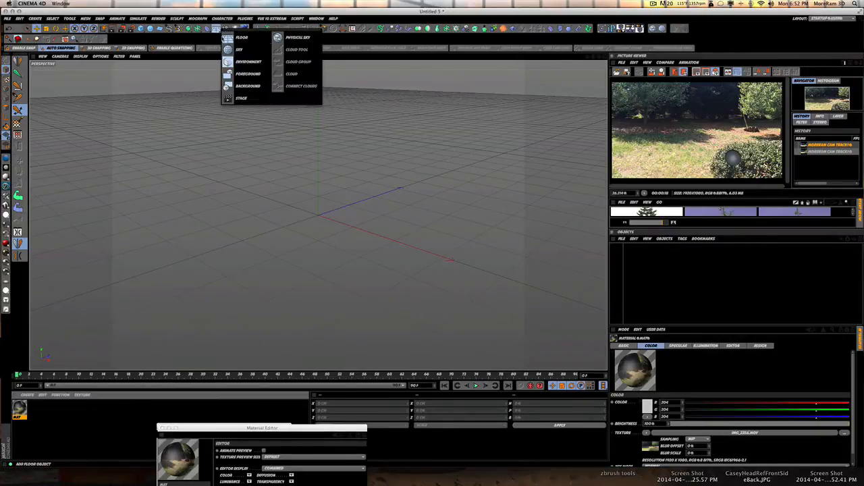
click(249, 87)
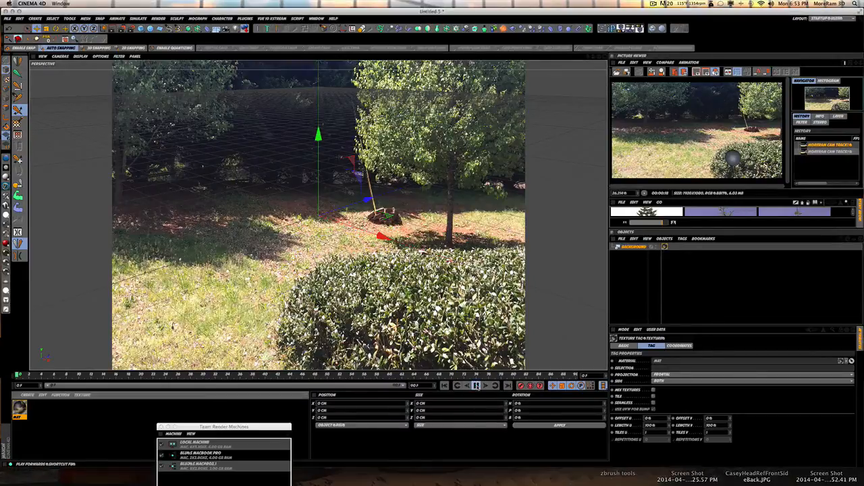
Choose the playback mode from the animation toolbar's play options
click(476, 387)
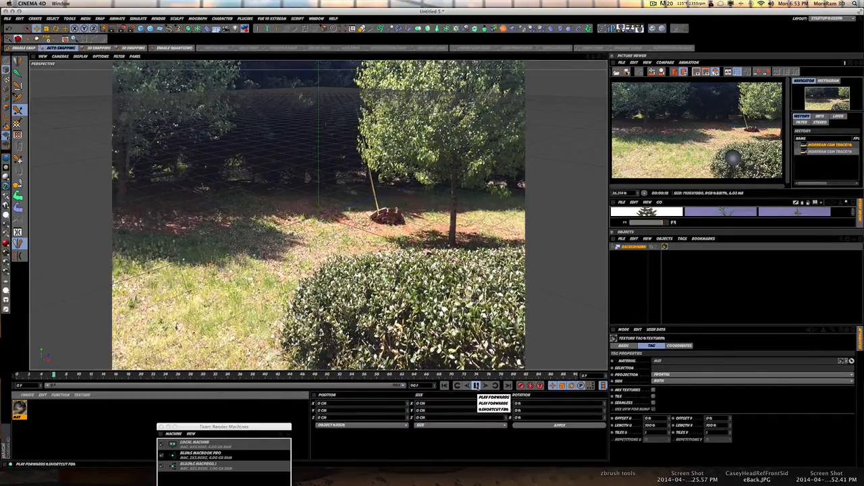